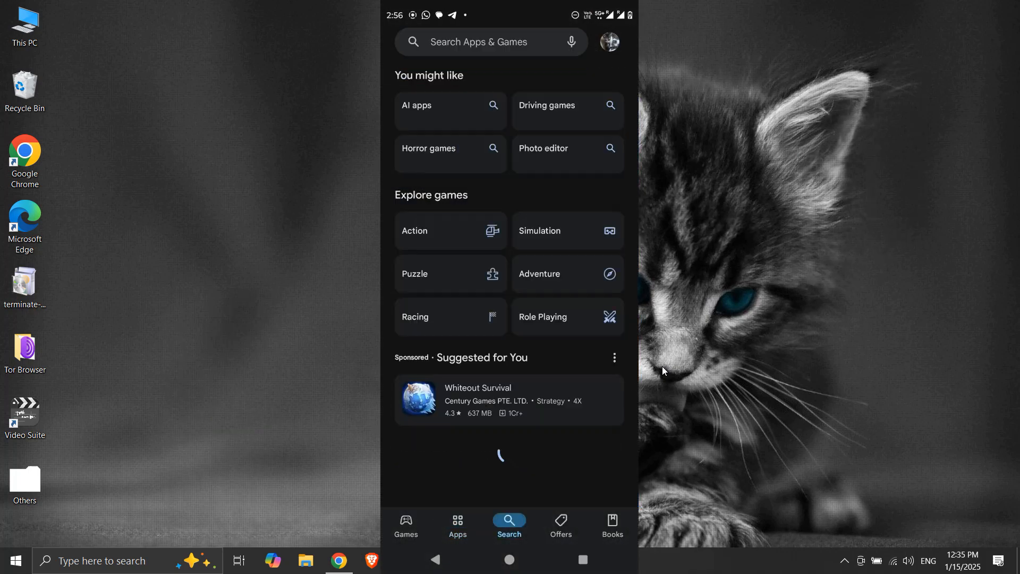
- Search the Play Store for 'share me' and launch the installed ShareMe app
type("sha")
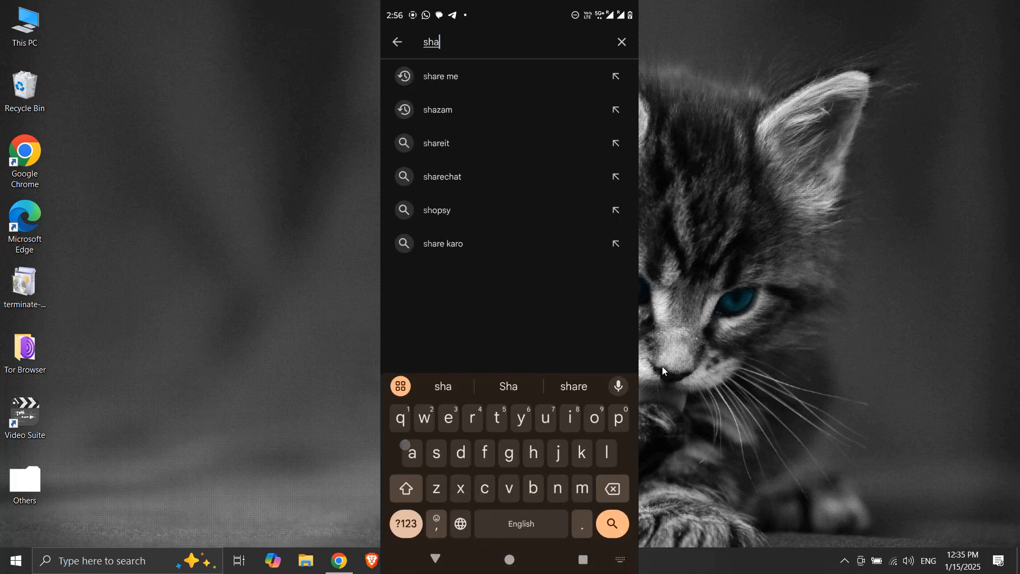
left_click(440, 76)
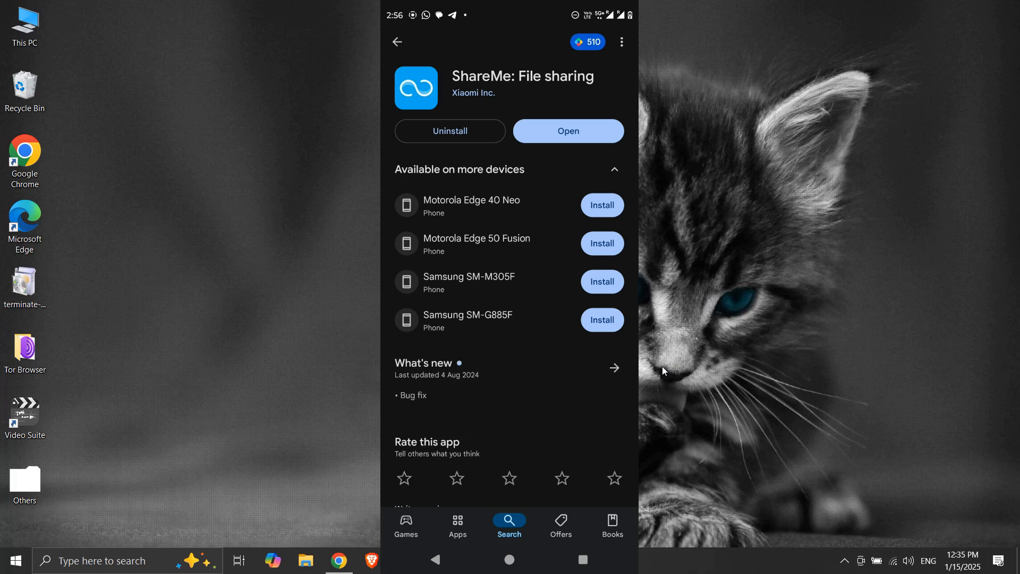
left_click(566, 130)
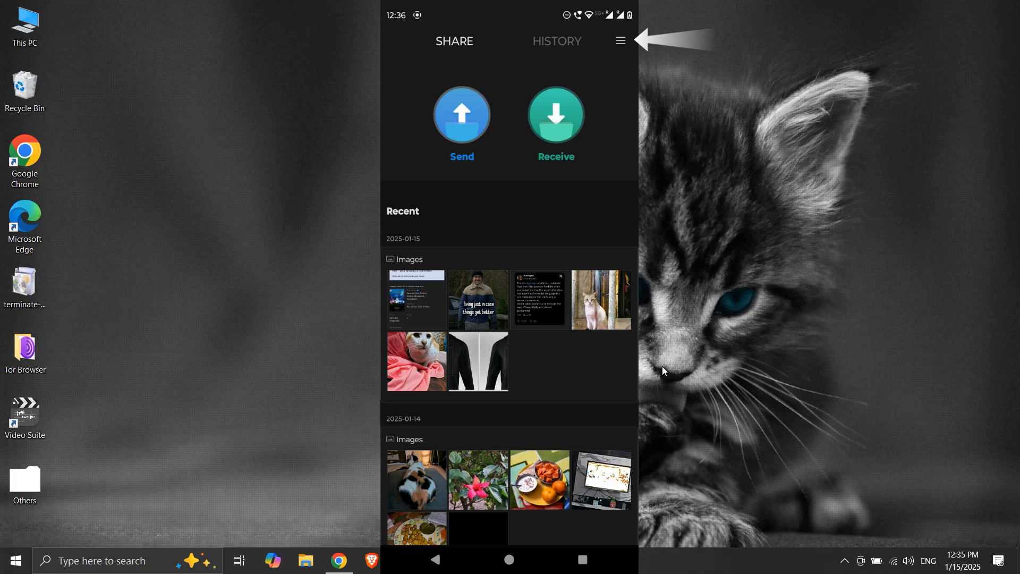
- Start ShareMe's Share to PC with a portable (not secure) connection, giving ftp://192.168.29.244:2121
left_click(619, 41)
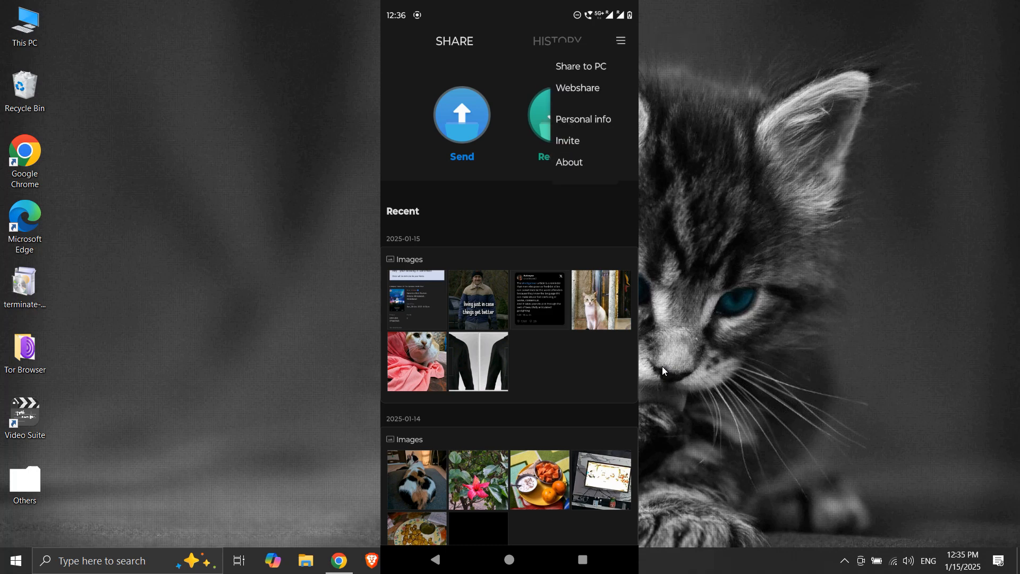
left_click(580, 66)
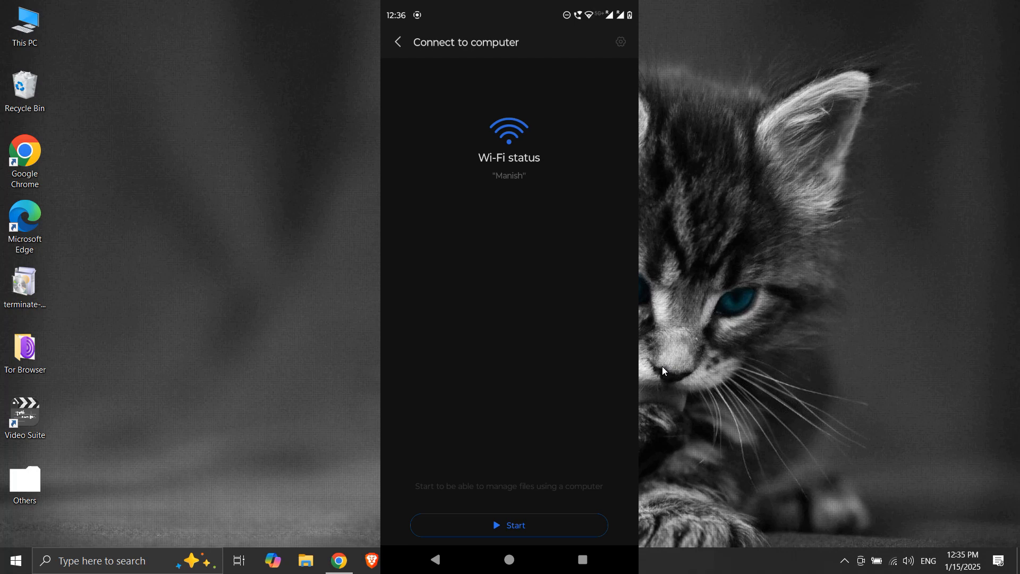
left_click(509, 525)
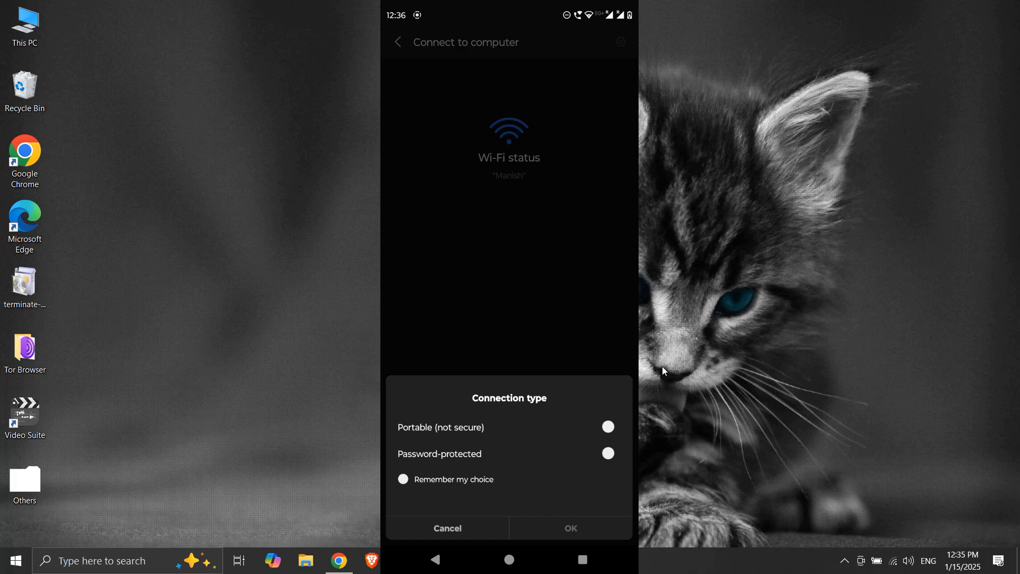
left_click(607, 428)
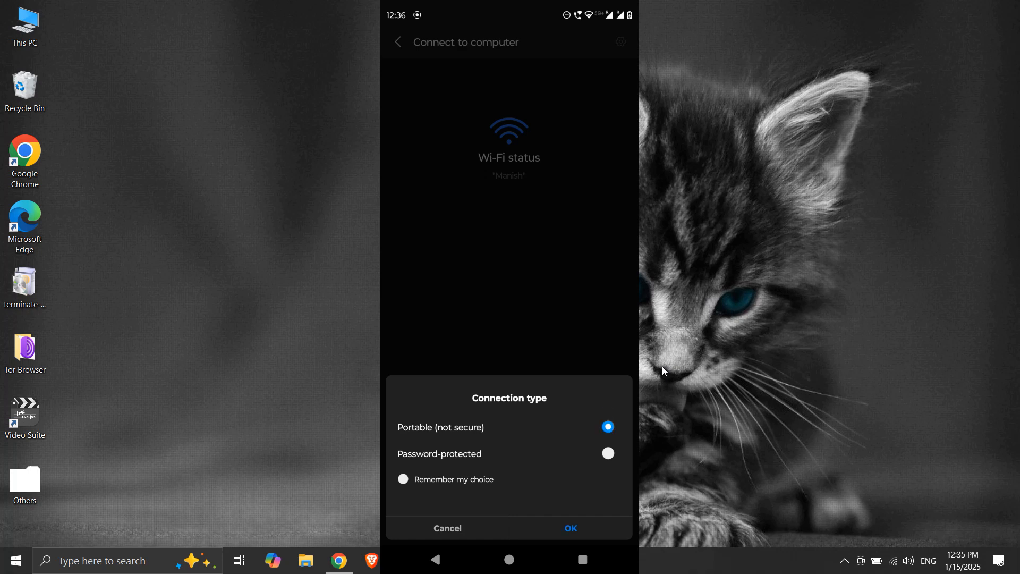
left_click(569, 529)
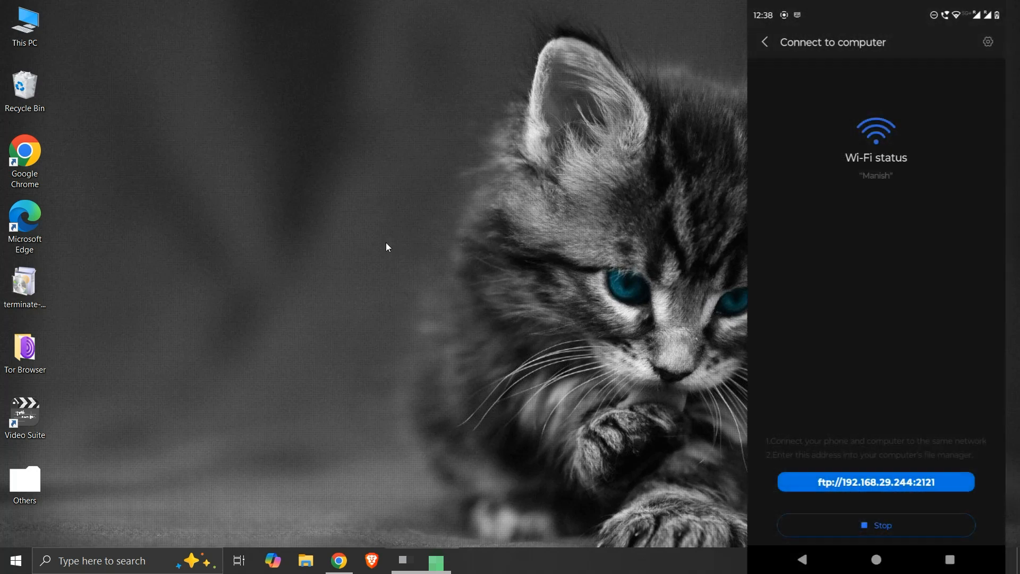
- Navigate File Explorer's address bar to ftp://192.168.29.244:2121 to list the phone's folders
left_click(306, 560)
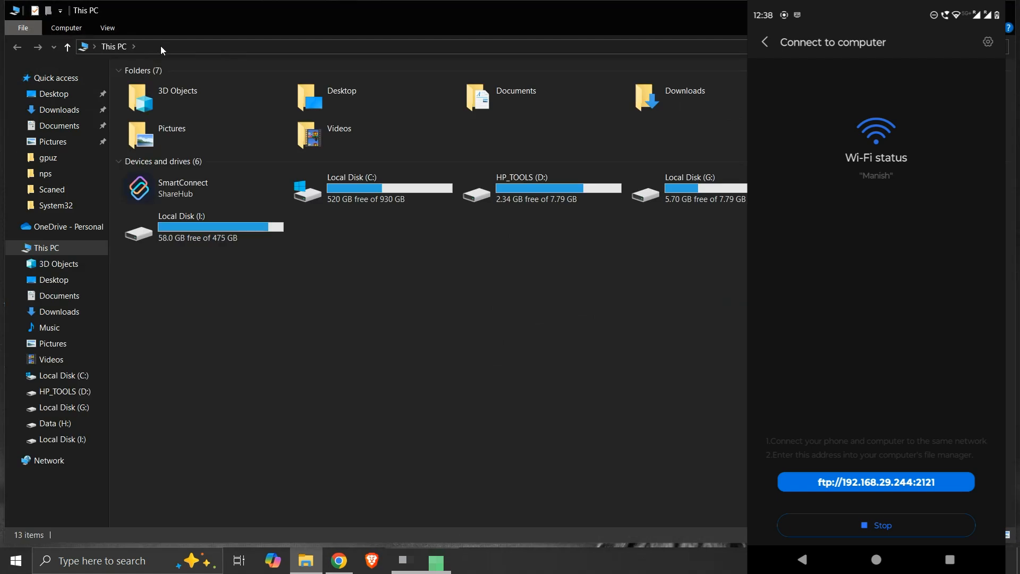
left_click(117, 46)
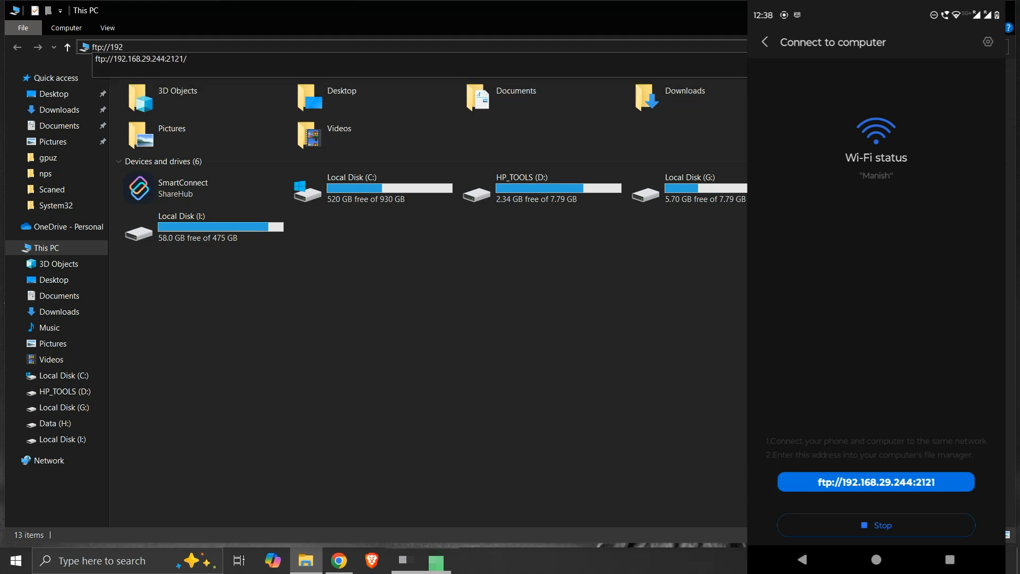
type(".168.")
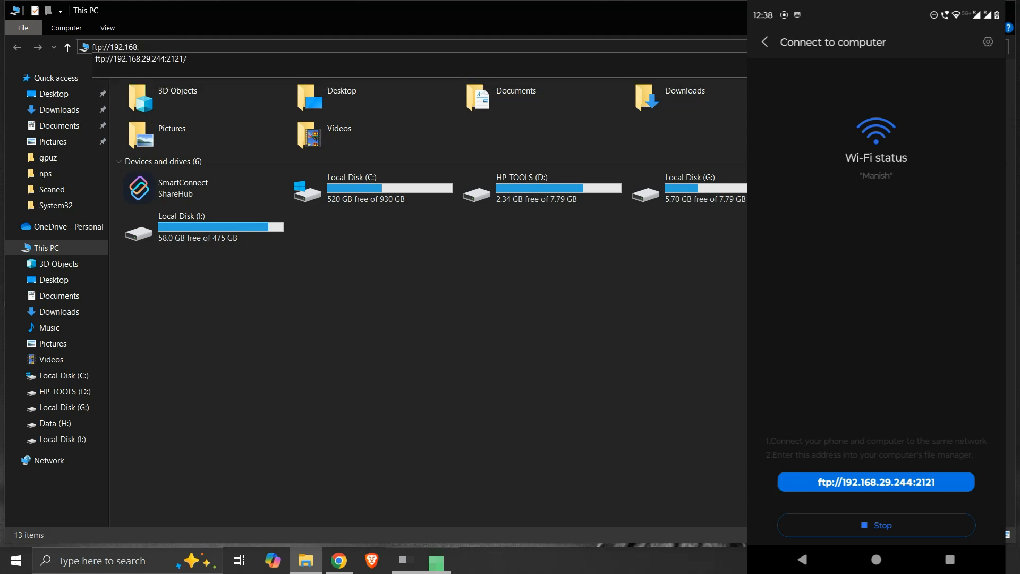
type("29.244:2121")
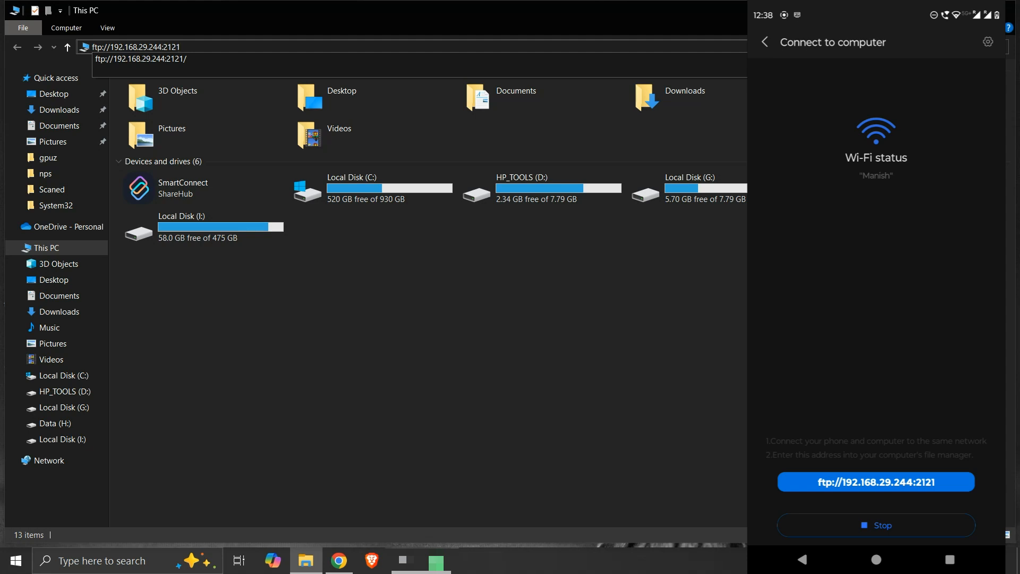
key("Enter")
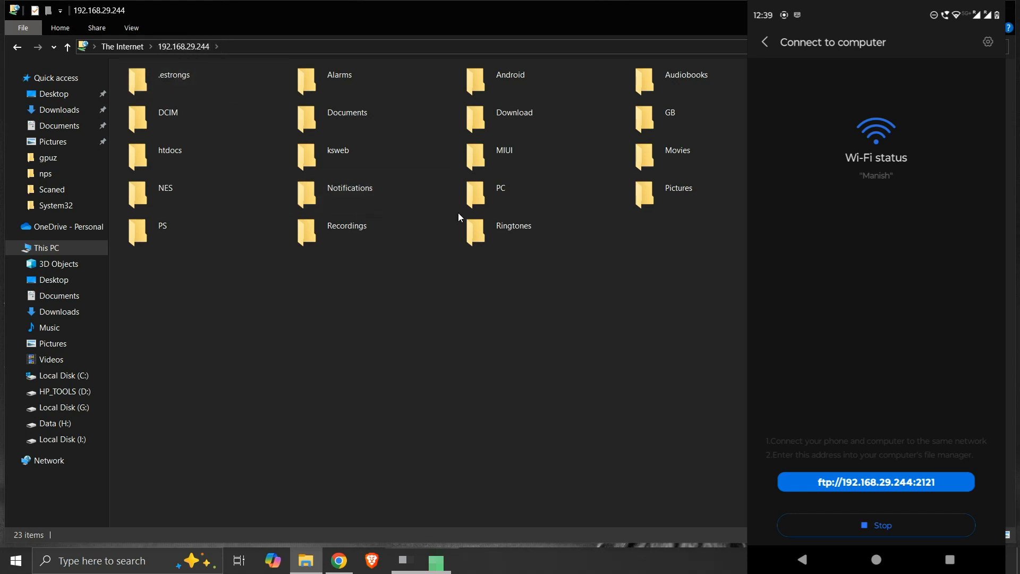
mouse_move(587, 338)
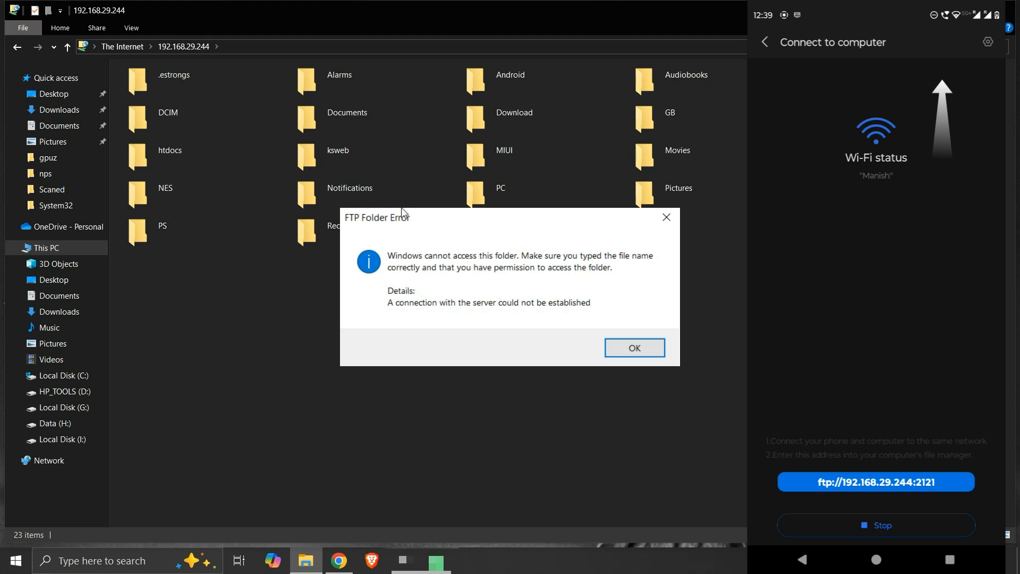
- Dismiss the error and reach 1722319334.png inside the phone's DCIM/Duolingo folder
left_click(634, 346)
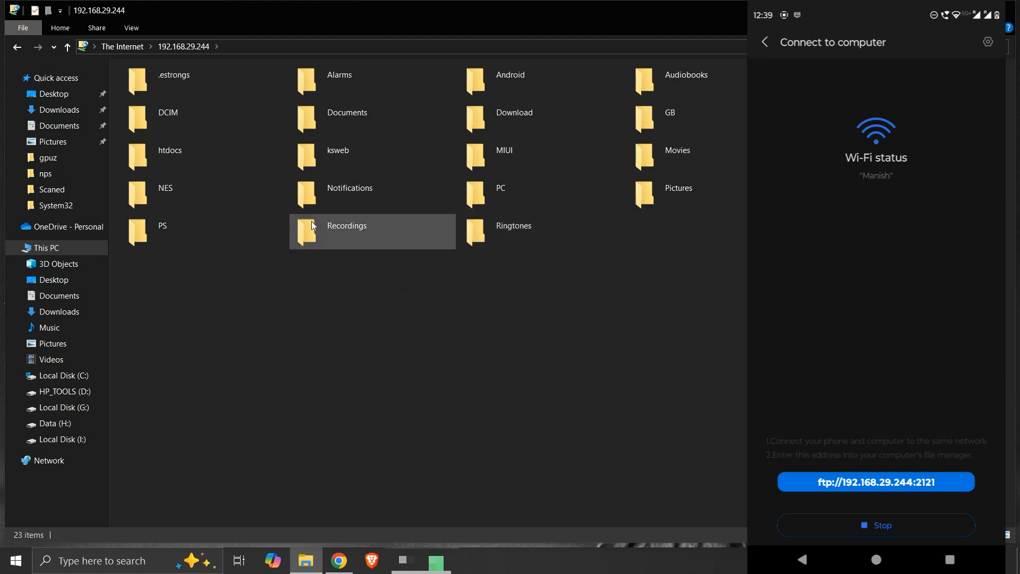
double_click(168, 117)
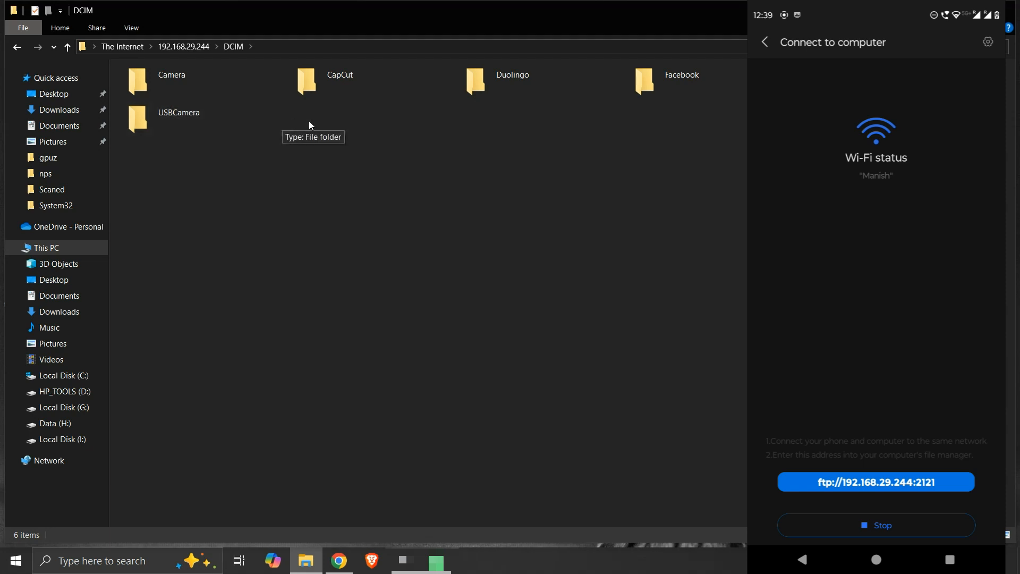
left_click(512, 79)
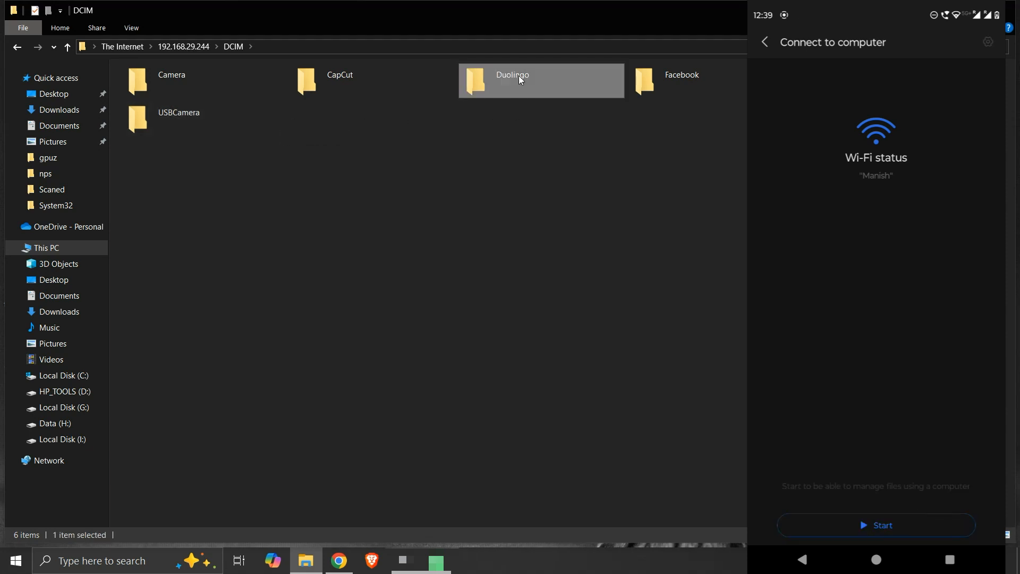
double_click(513, 81)
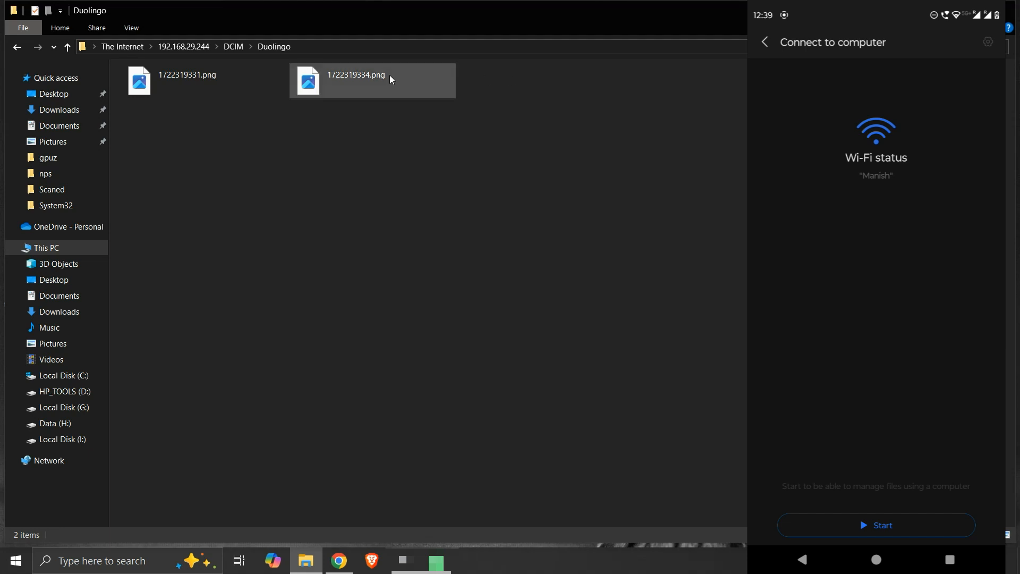
left_click(356, 80)
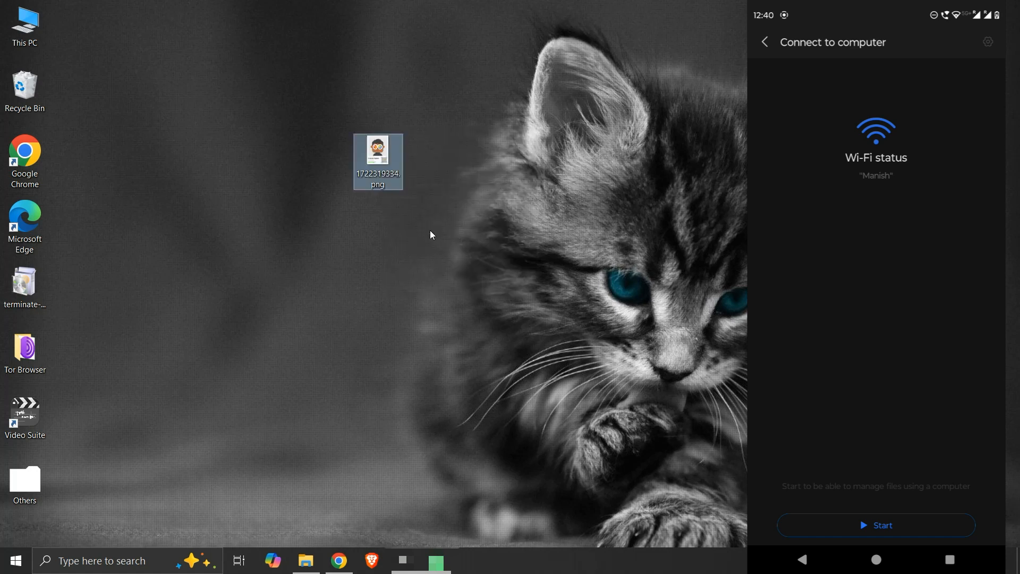
mouse_move(406, 202)
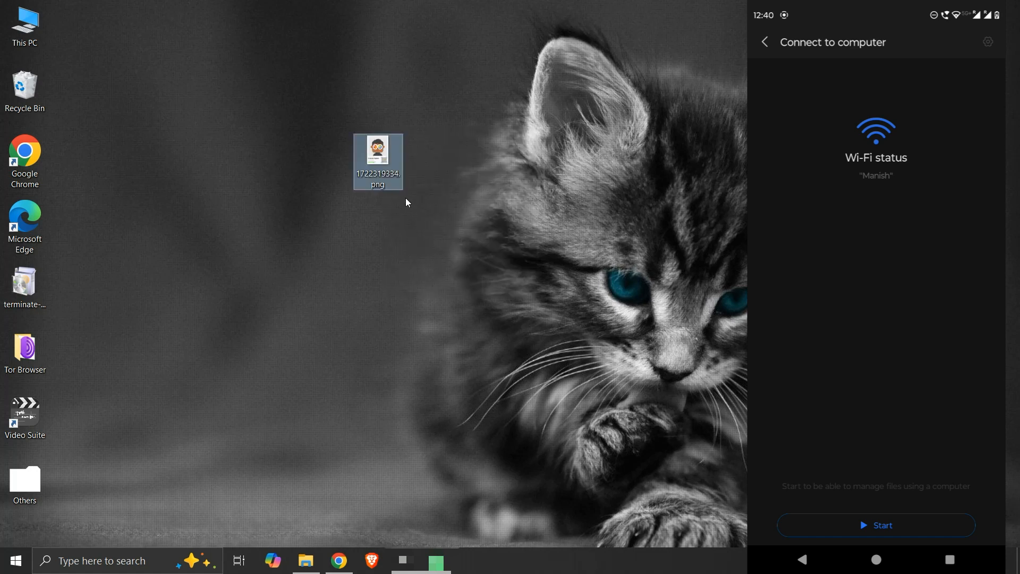
mouse_move(378, 162)
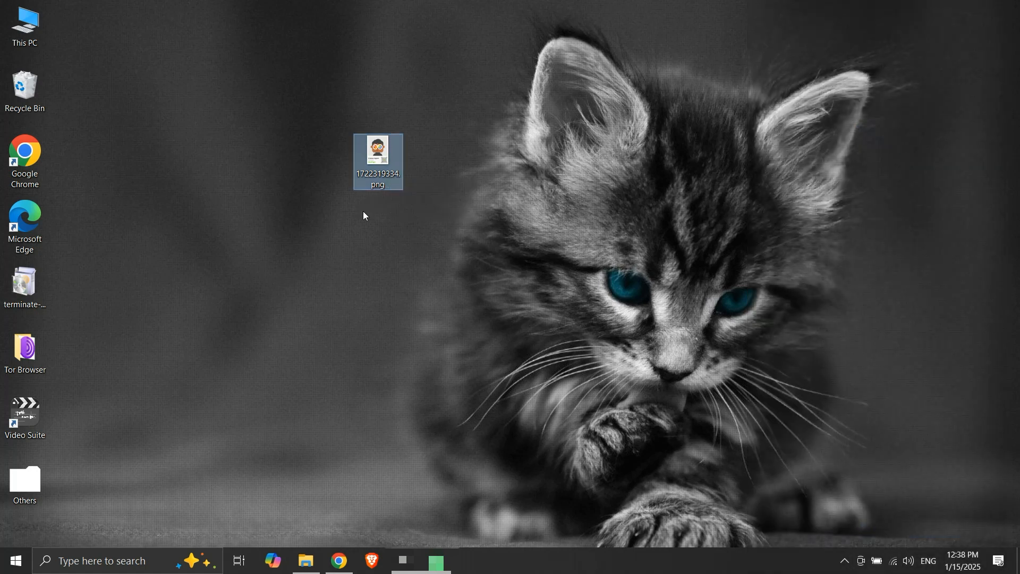
mouse_move(174, 353)
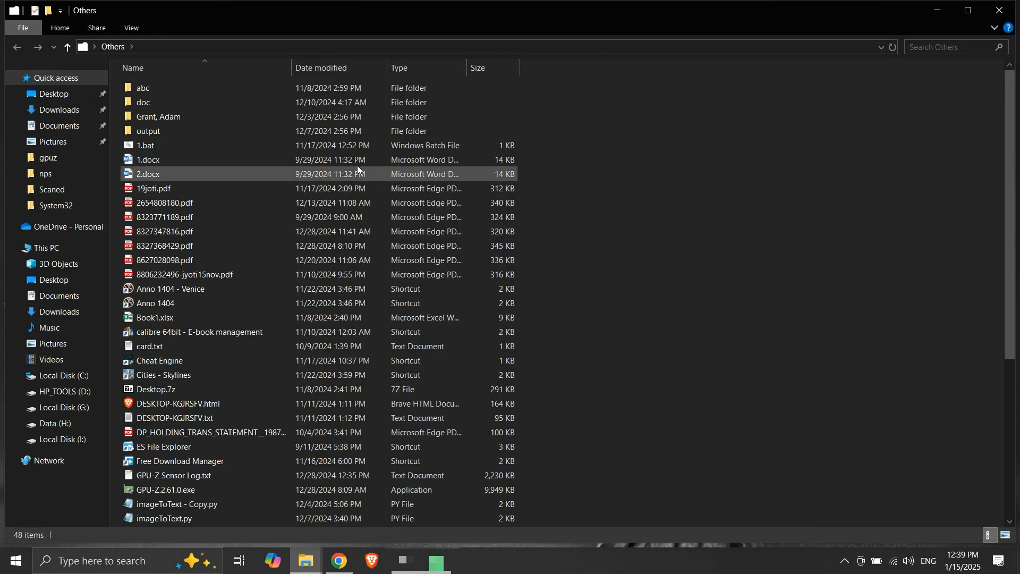
- Copy 1.docx from the Others folder and paste it into the phone's root FTP storage
left_click(148, 159)
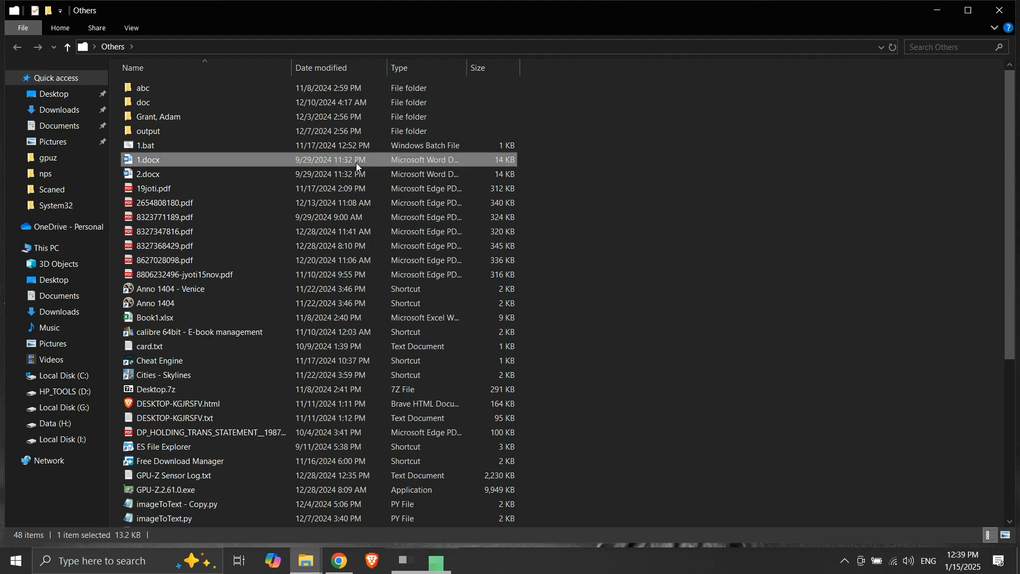
right_click(147, 159)
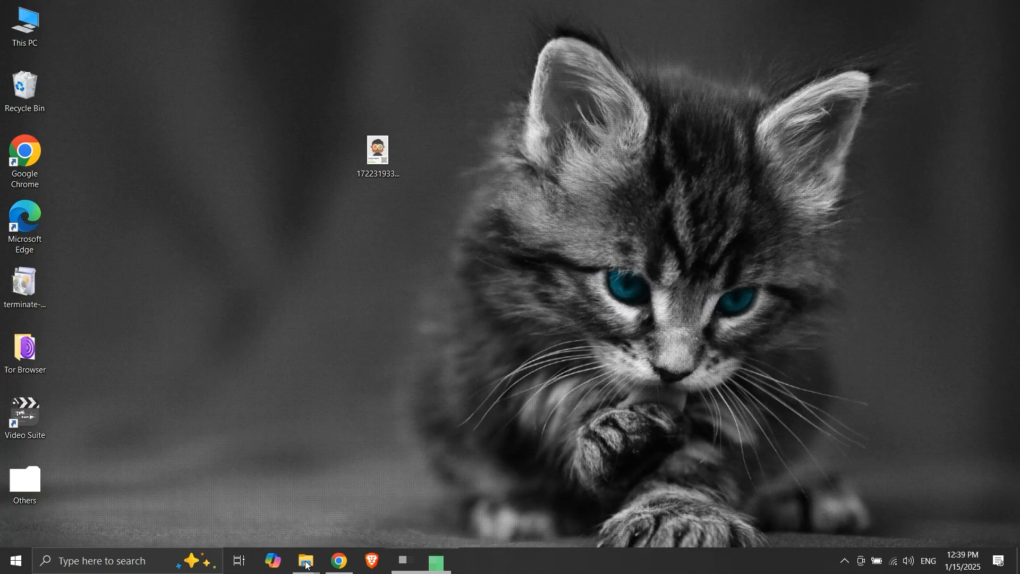
left_click(306, 561)
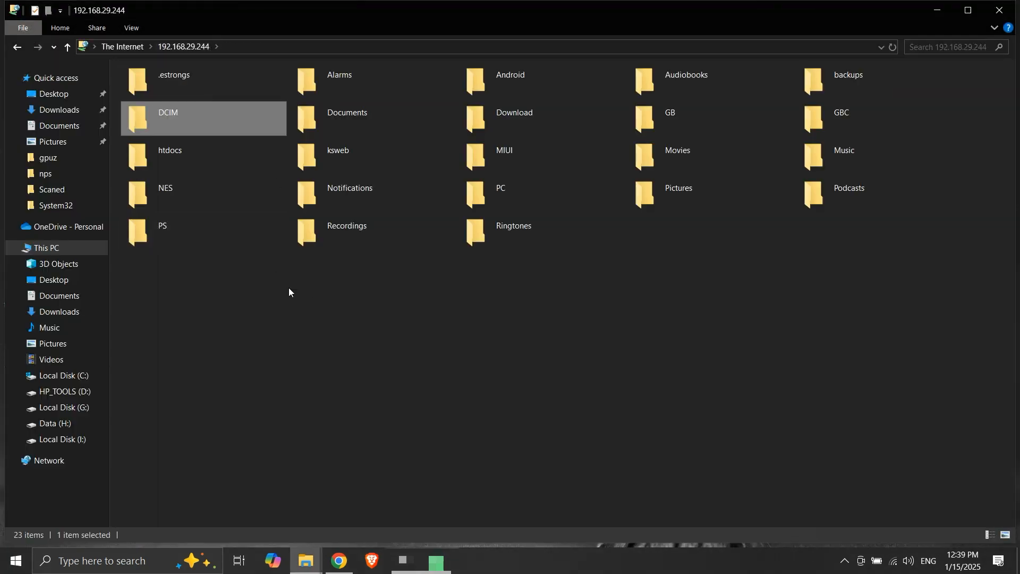
right_click(290, 293)
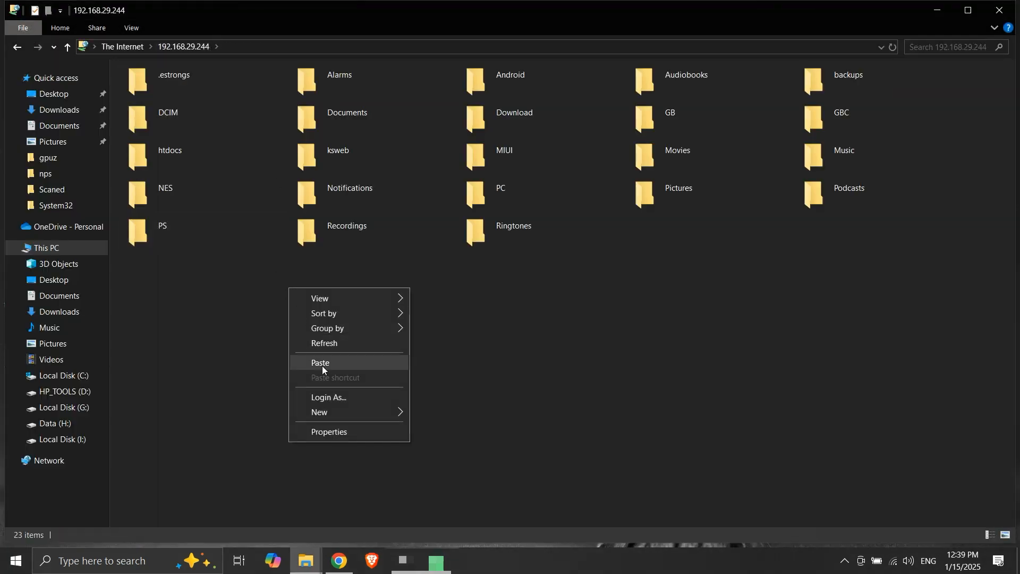
left_click(320, 363)
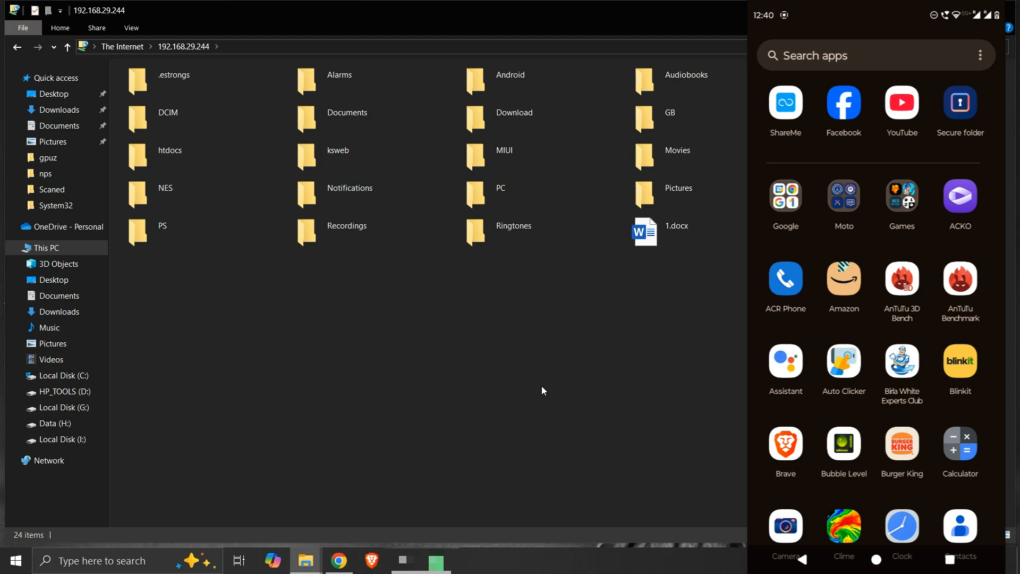
- Stop ShareMe's computer connection and dismiss the resulting Windows folder access error
scroll("down", 3)
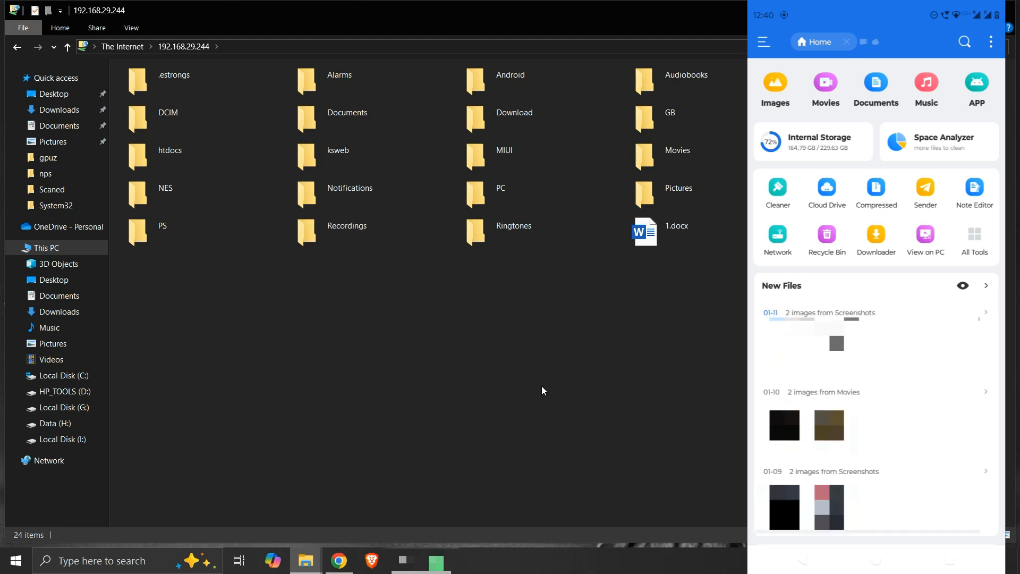
left_click(795, 42)
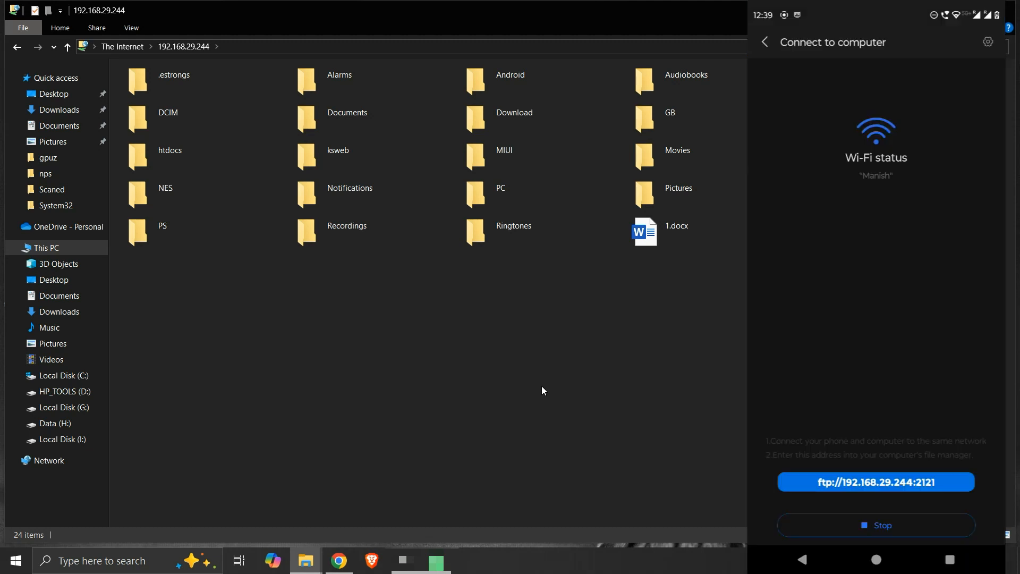
left_click(875, 525)
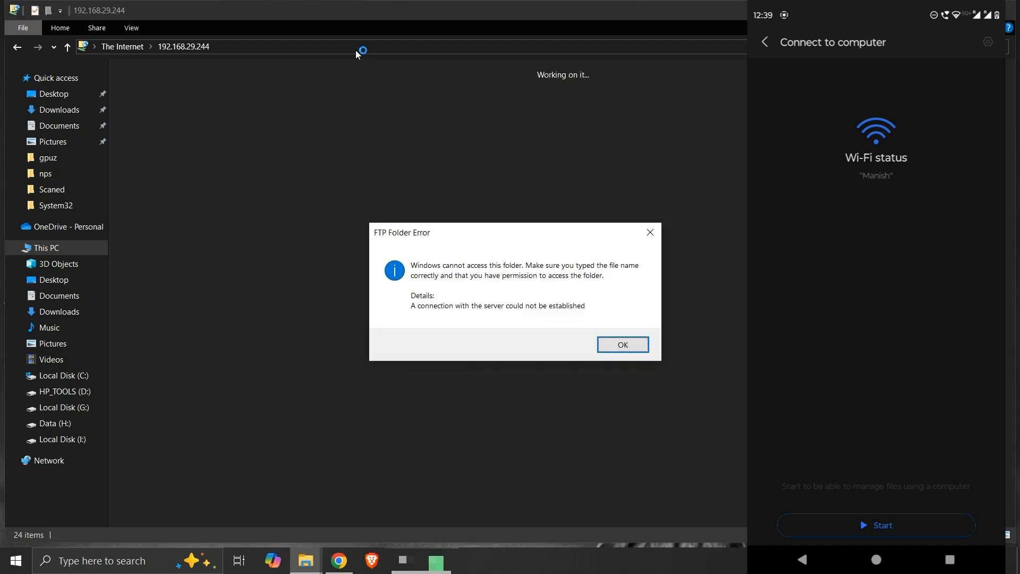
left_click(621, 345)
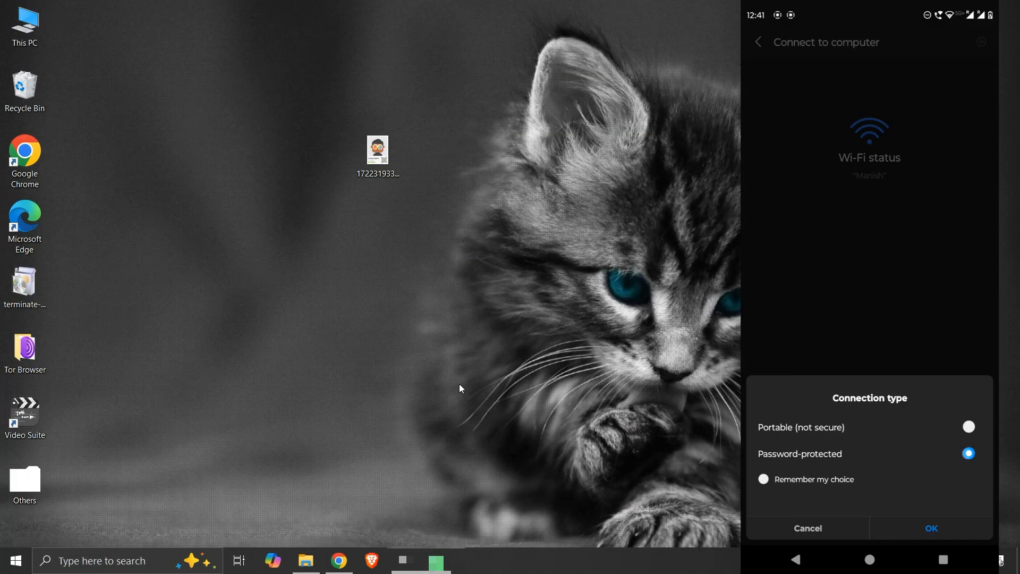
- Confirm the password-protected connection with username admin and a password, restarting sharing
left_click(930, 528)
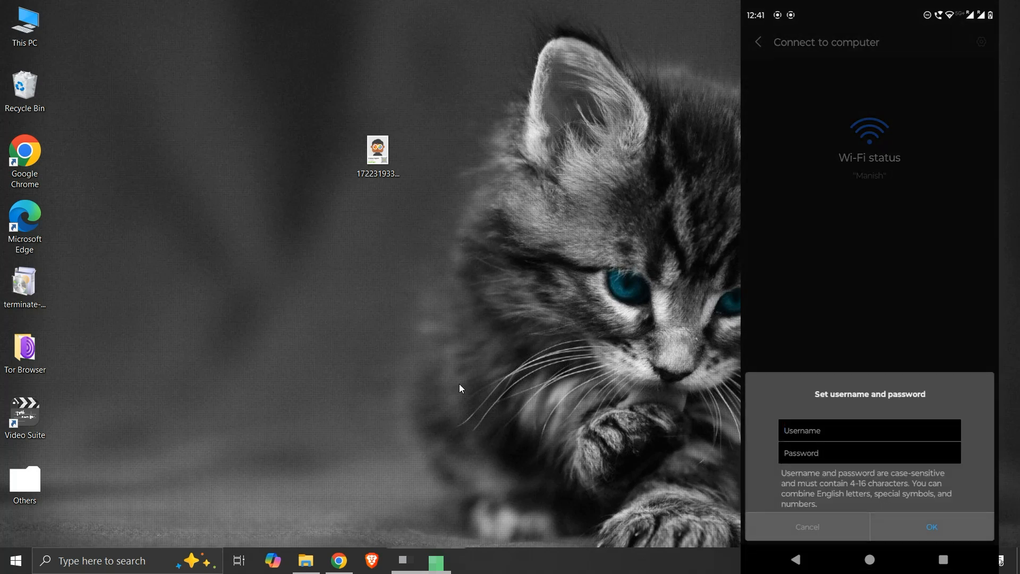
type("a")
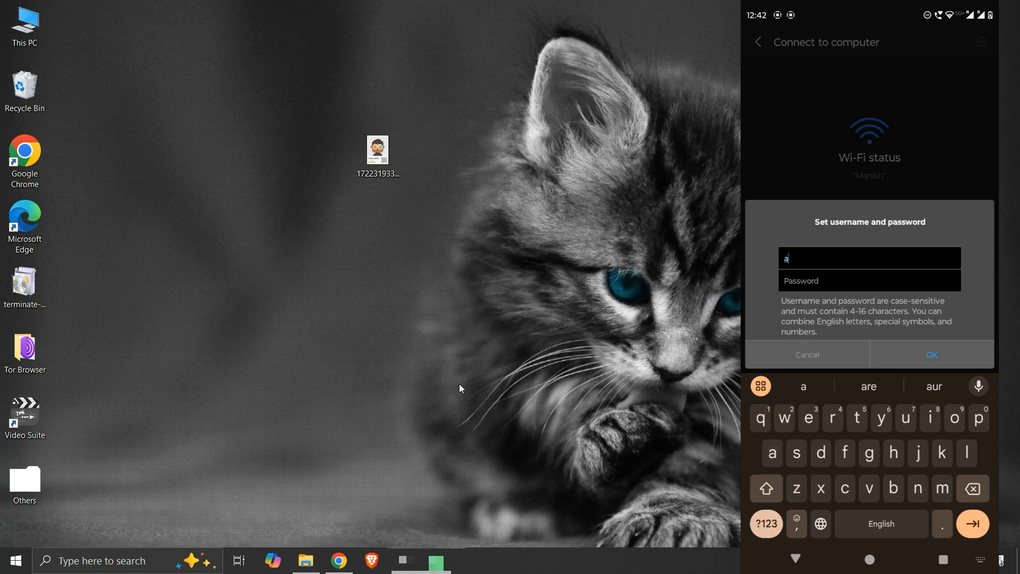
type("dmin")
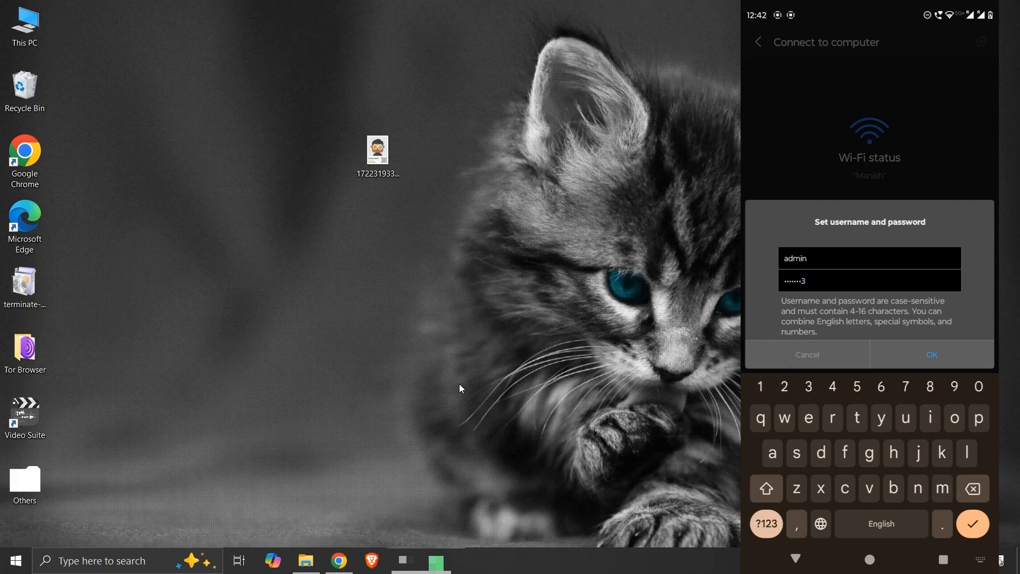
left_click(931, 355)
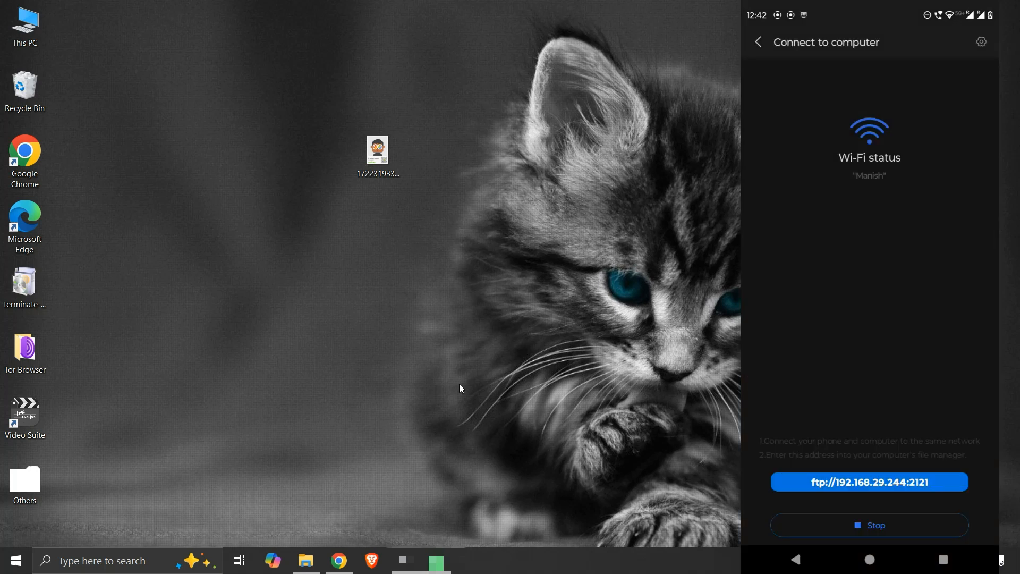
left_click(305, 560)
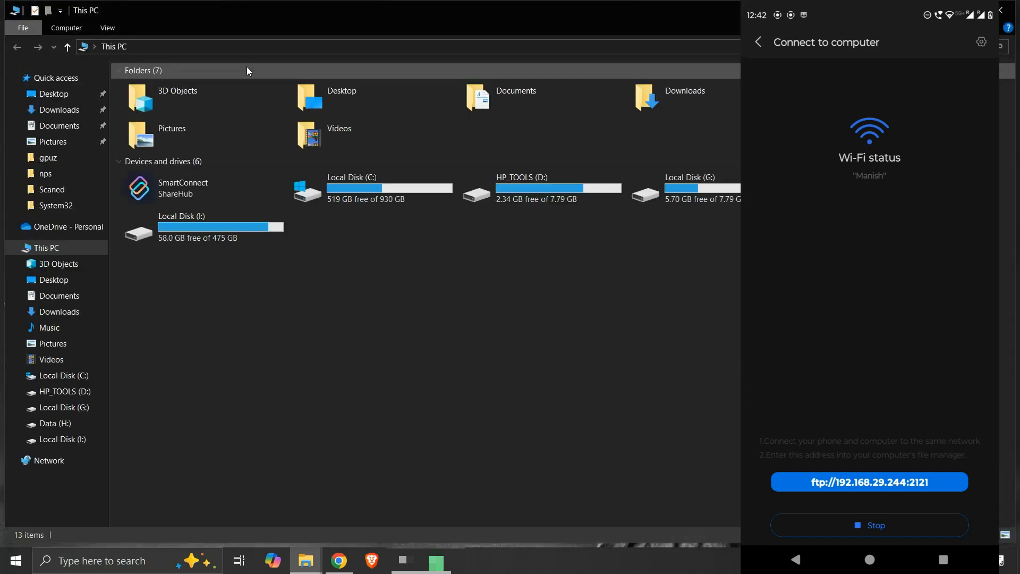
- Go to the phone's ftp:// address and log on as admin with the password
type("ft")
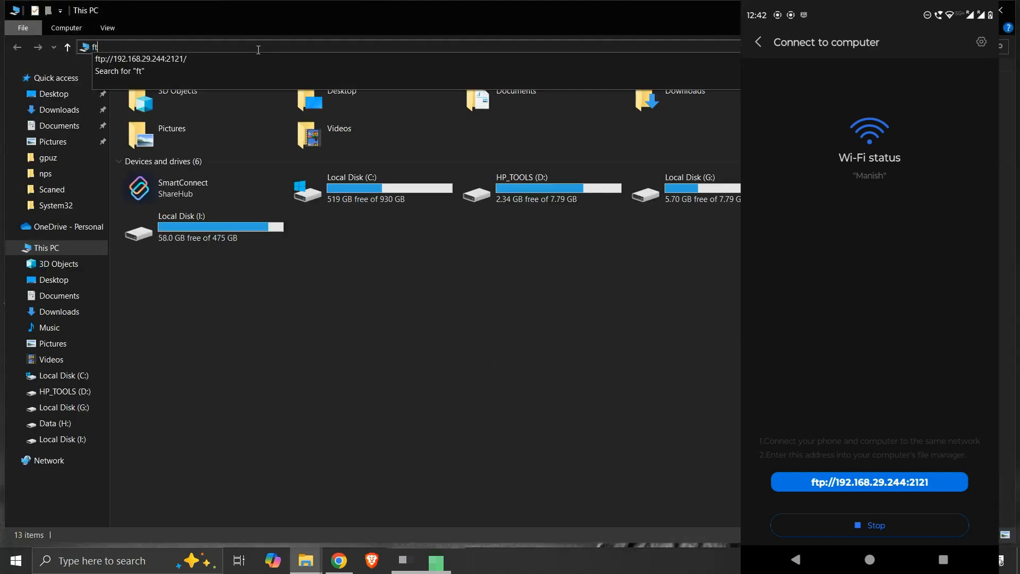
key("enter")
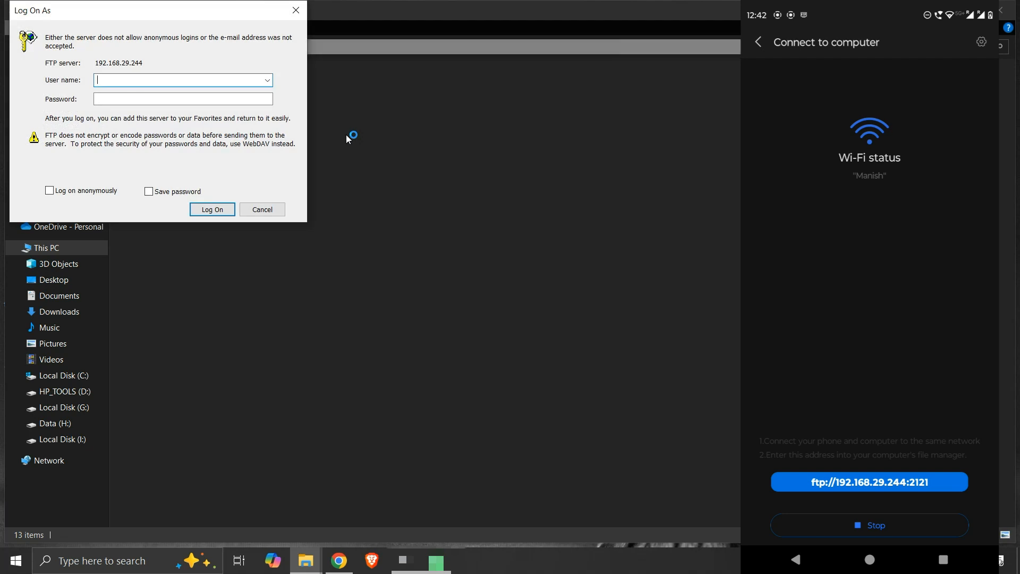
type("a")
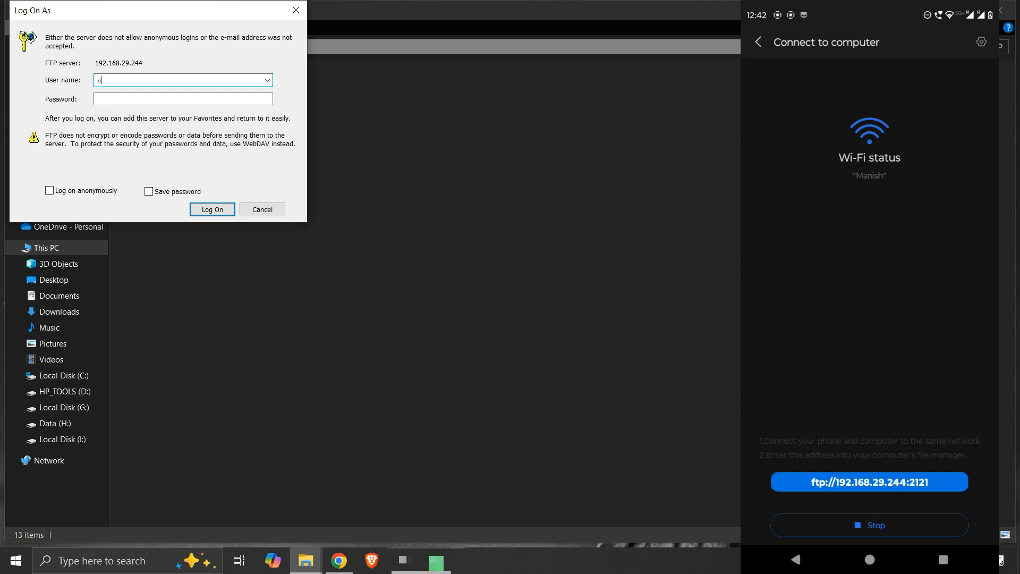
type("dmin")
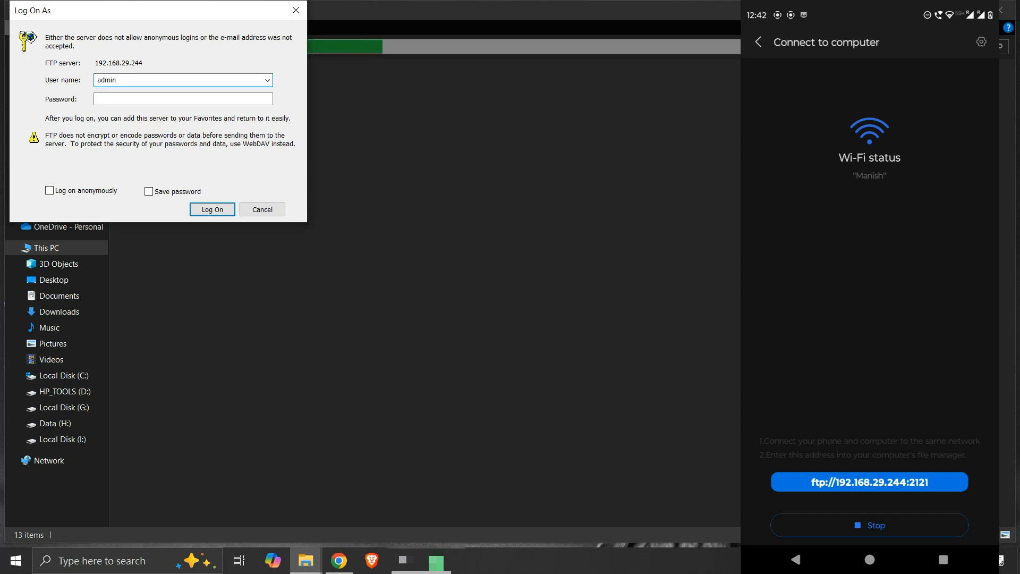
type("••")
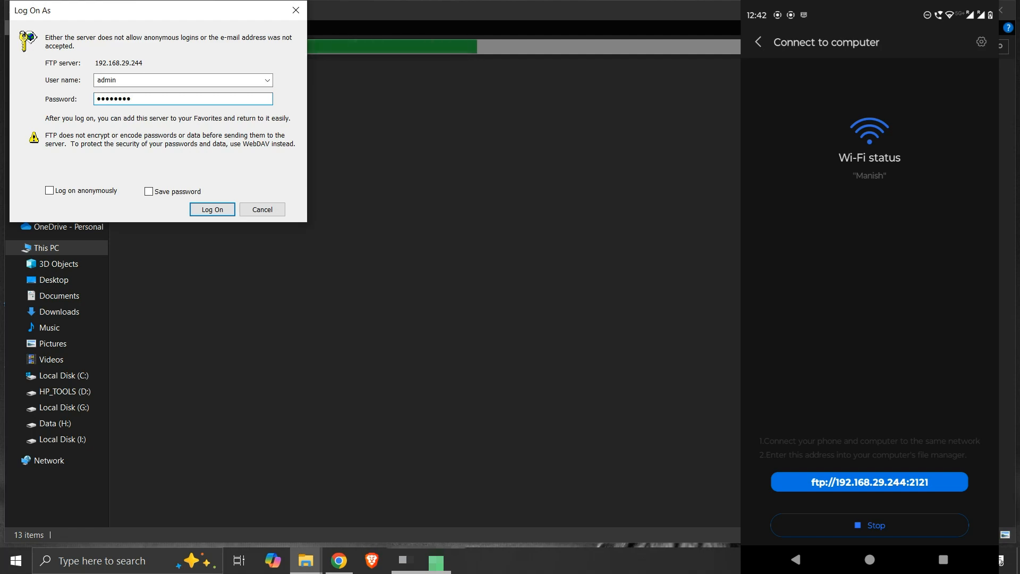
left_click(212, 209)
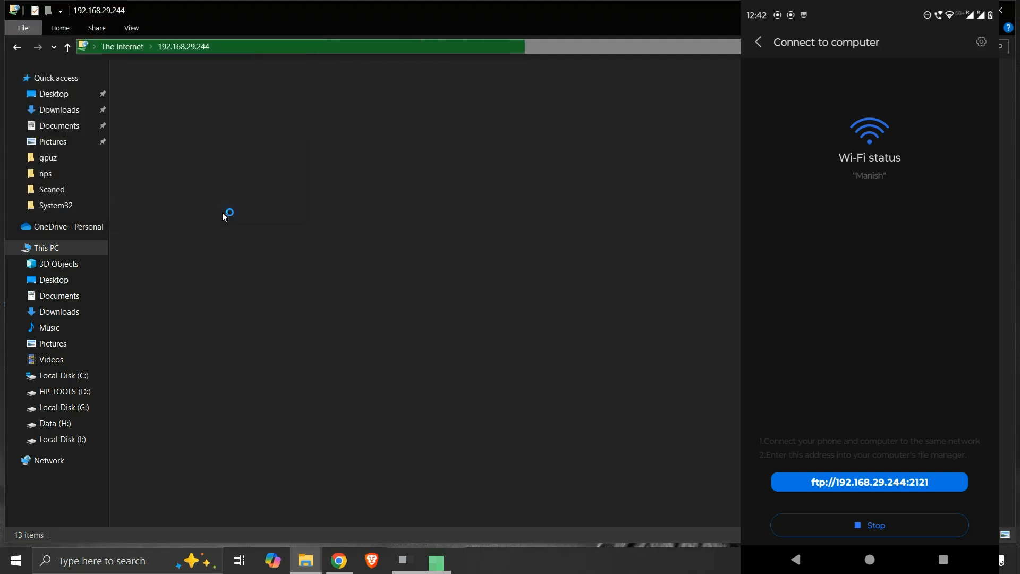